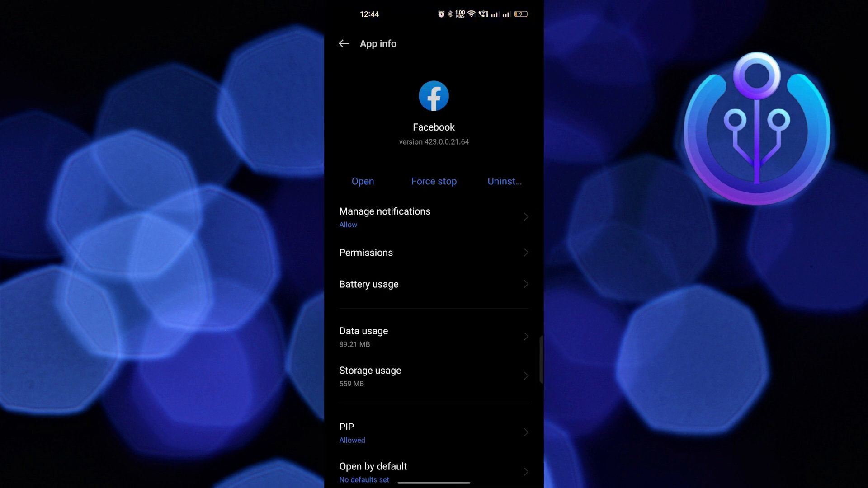
Force stop Facebook from its App info page and confirm the dialog
{"action": "left_click", "coordinate": [426, 381]}
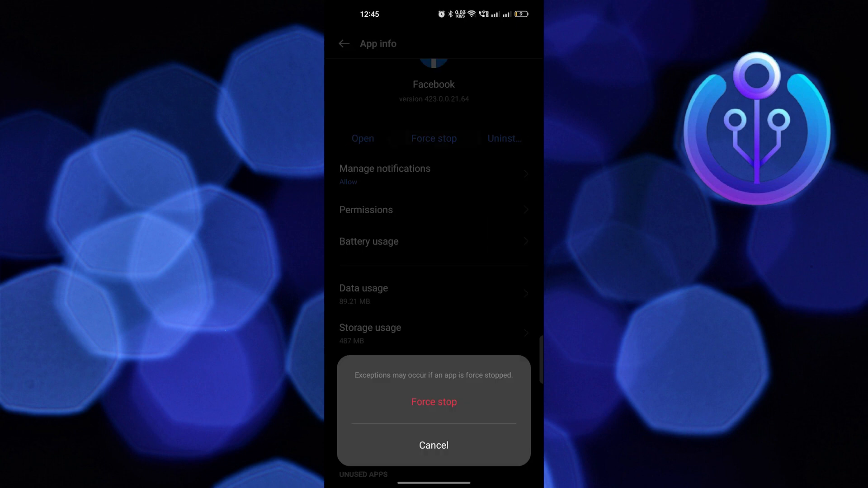
{"action": "left_click", "coordinate": [434, 445]}
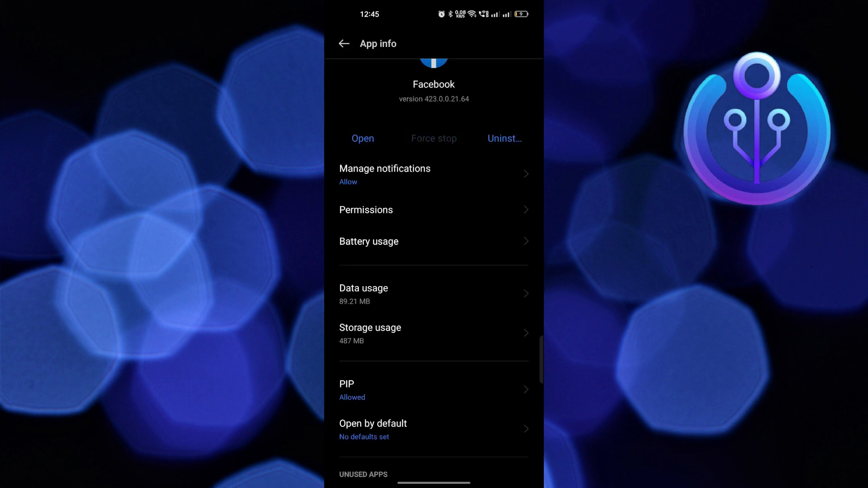
Reopen Facebook and open the KTM gadi RC 200 model 2019 listing in Marketplace
{"action": "left_click", "coordinate": [363, 138]}
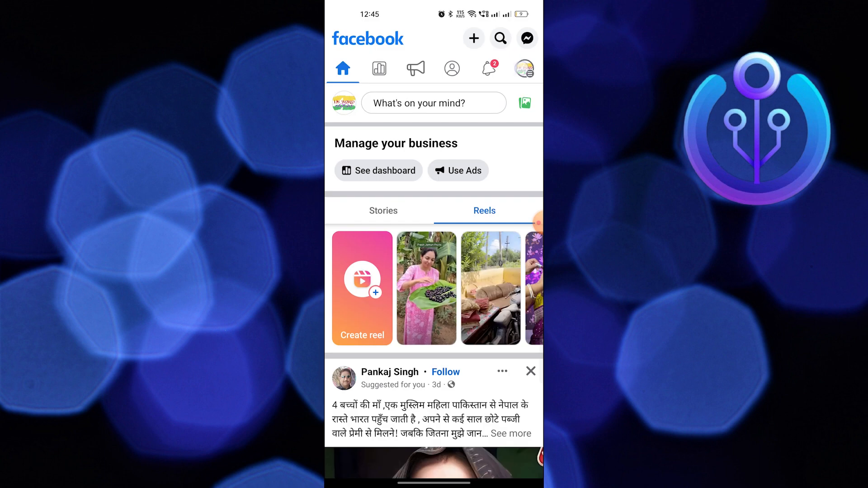
{"action": "left_click", "coordinate": [524, 68]}
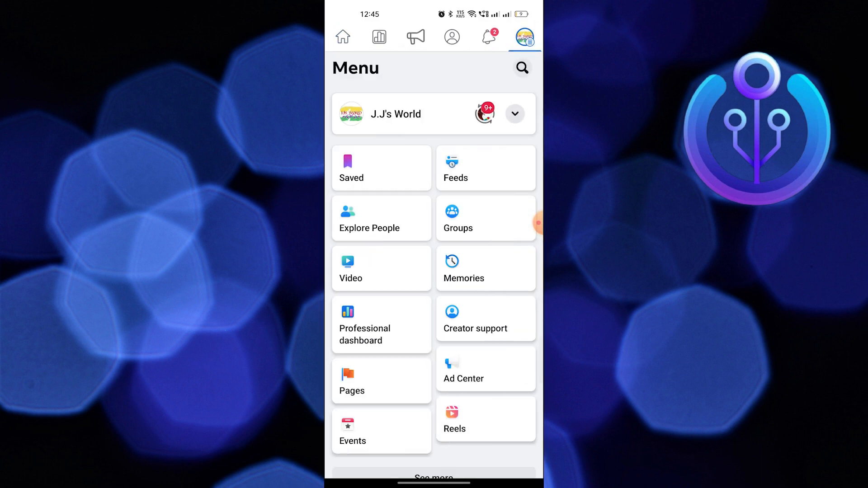
{"action": "left_click", "coordinate": [452, 37]}
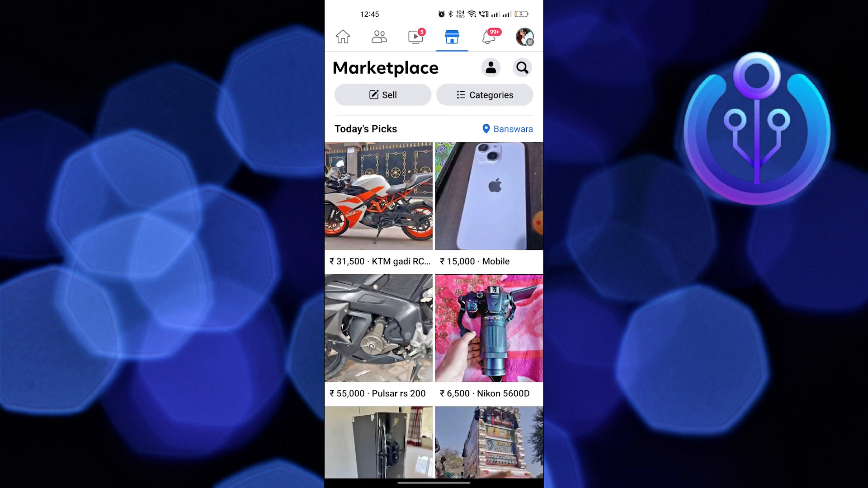
{"action": "left_click", "coordinate": [379, 197]}
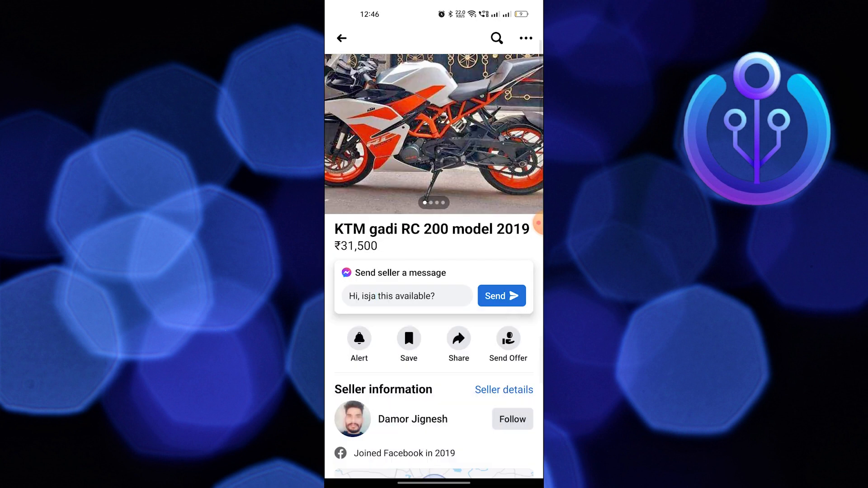
{"action": "scroll", "scroll_direction": "up", "scroll_amount": 3}
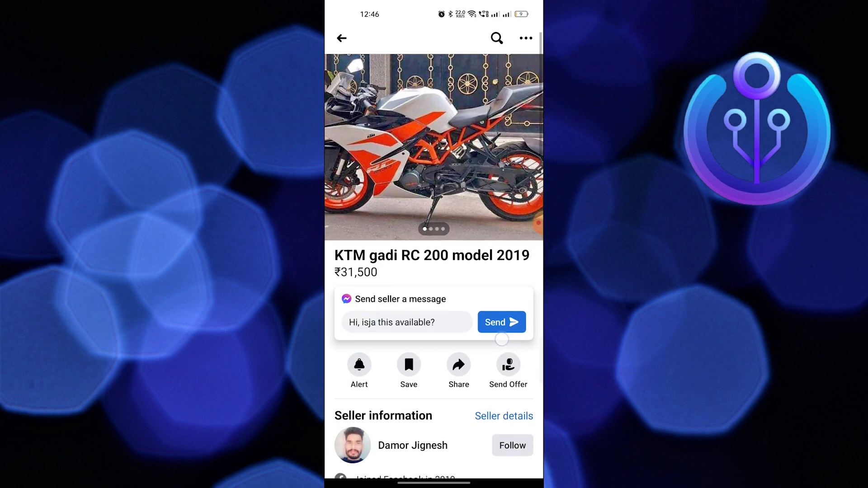
Start Report a problem from the menu and dismiss the shake-to-report prompt with OK
{"action": "left_click", "coordinate": [524, 37]}
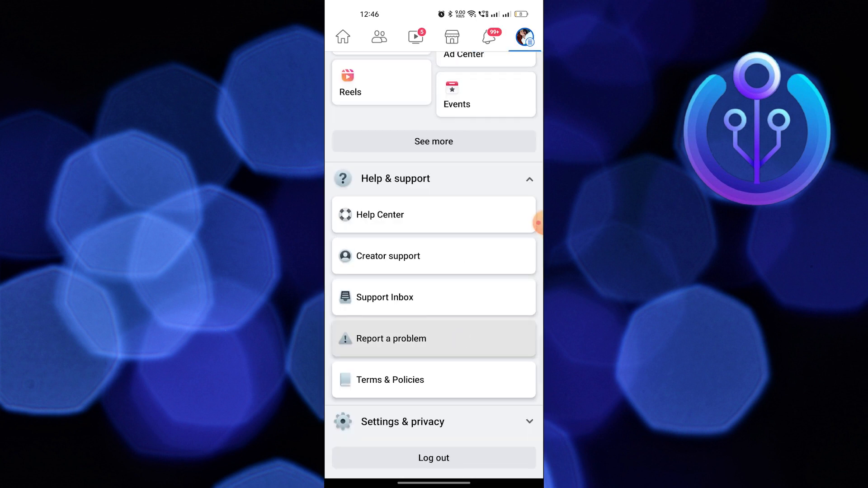
{"action": "left_click", "coordinate": [391, 338]}
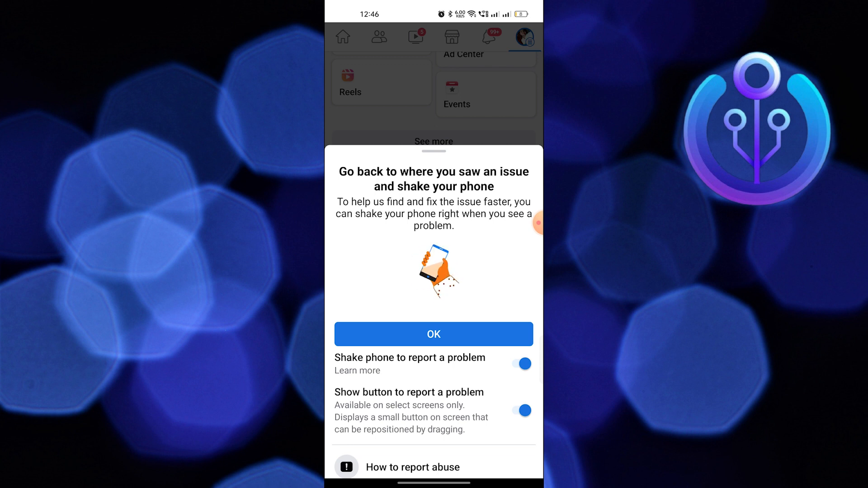
{"action": "scroll", "scroll_direction": "up", "scroll_amount": 3}
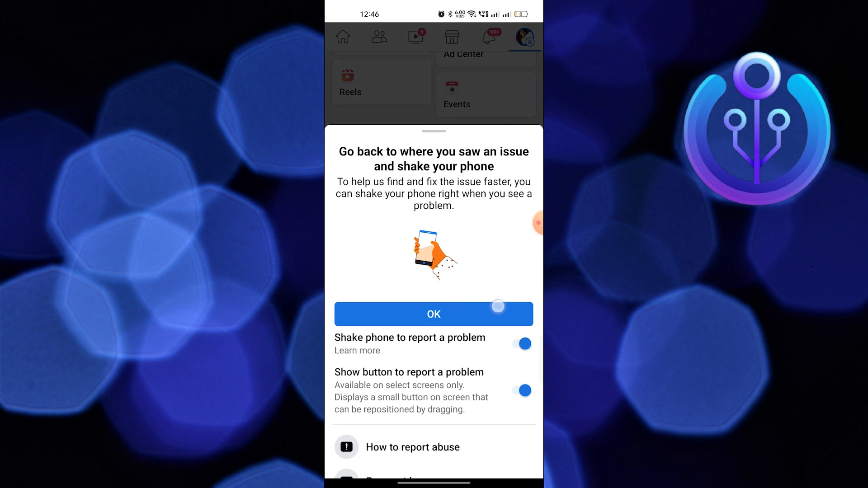
{"action": "left_click", "coordinate": [434, 314]}
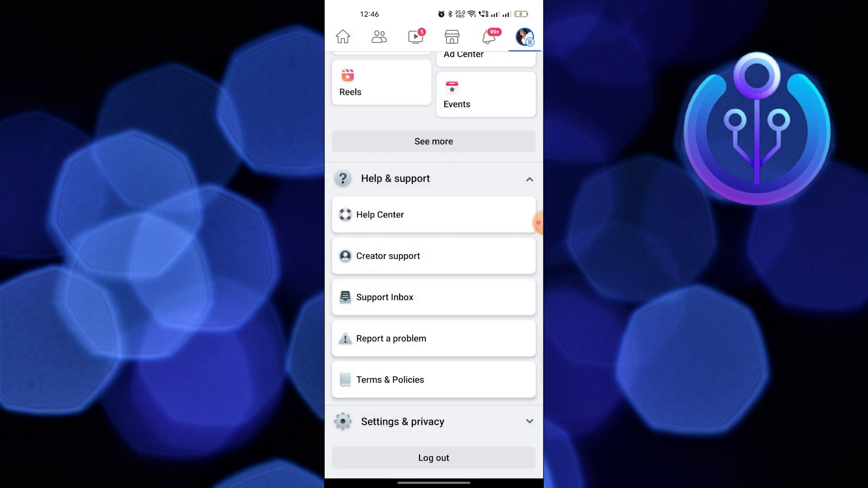
Reopen Report a problem, switch off 'Shake phone to report a problem', and close the sheet
{"action": "left_click", "coordinate": [435, 338]}
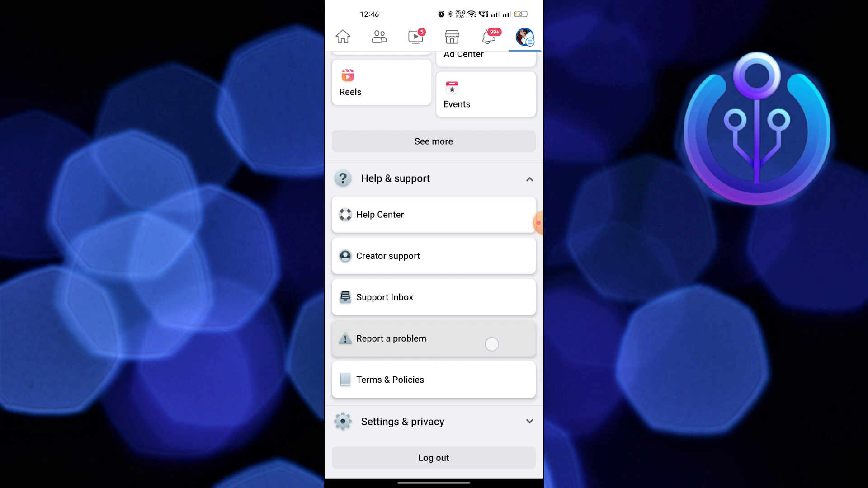
{"action": "left_click", "coordinate": [391, 339]}
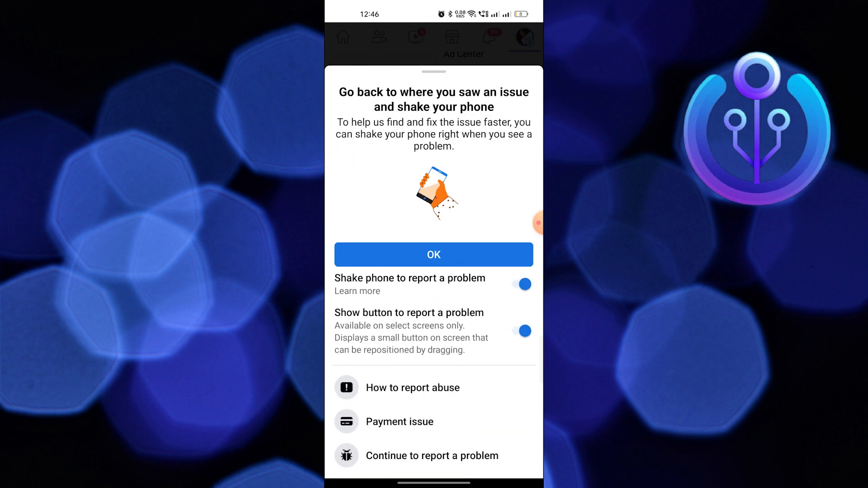
{"action": "left_click", "coordinate": [518, 284]}
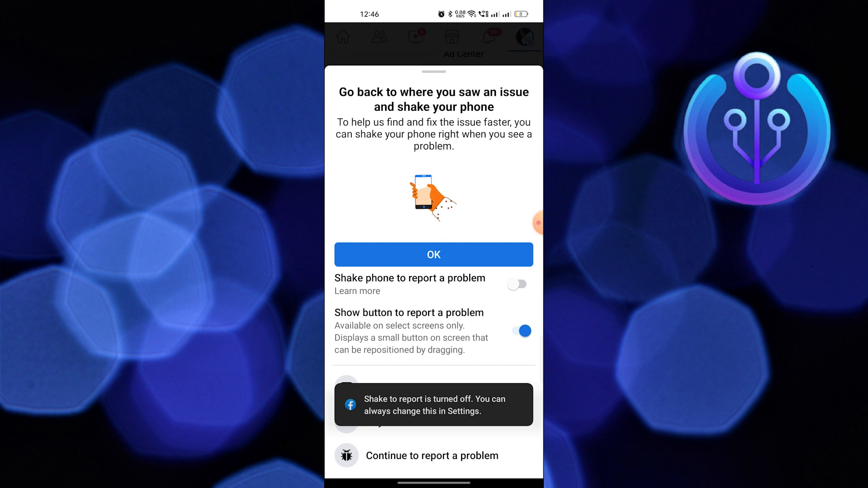
{"action": "left_click", "coordinate": [434, 255]}
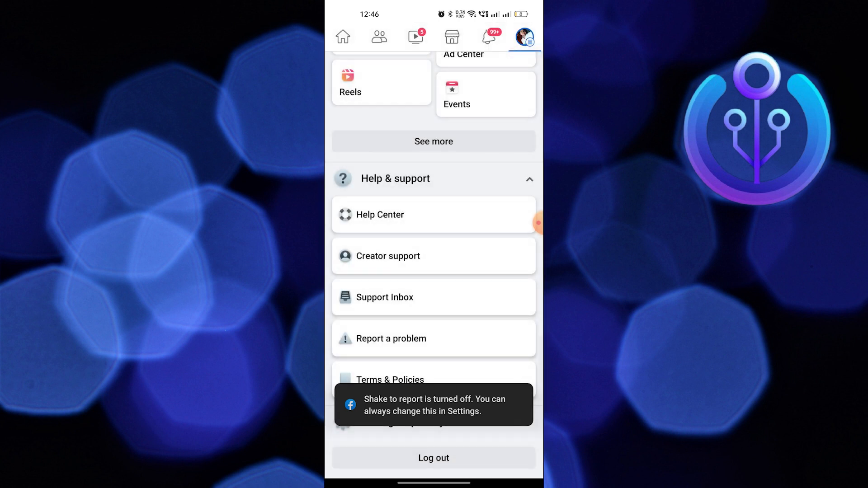
Begin a technical problem report and answer the logs and diagnostics question
{"action": "left_click", "coordinate": [391, 338]}
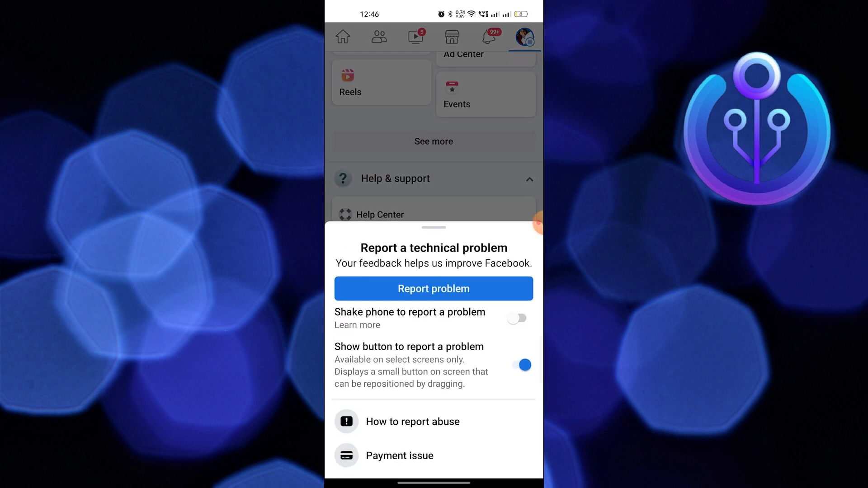
{"action": "left_click", "coordinate": [433, 289]}
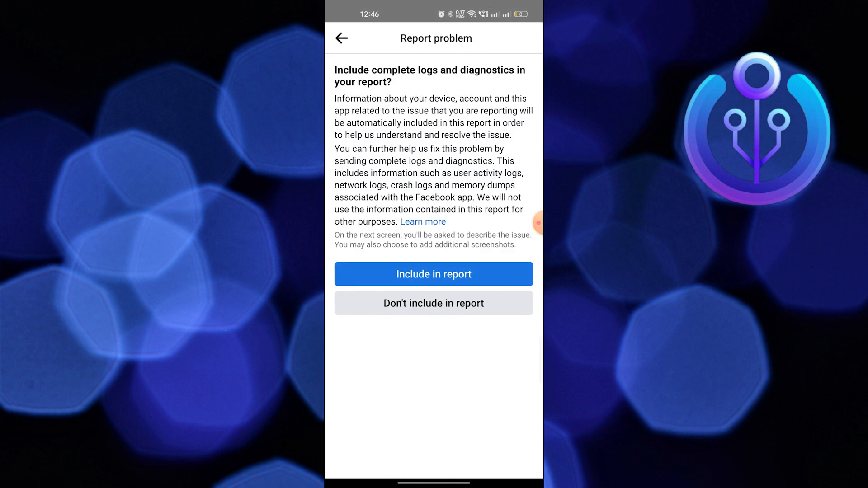
{"action": "left_click", "coordinate": [434, 274]}
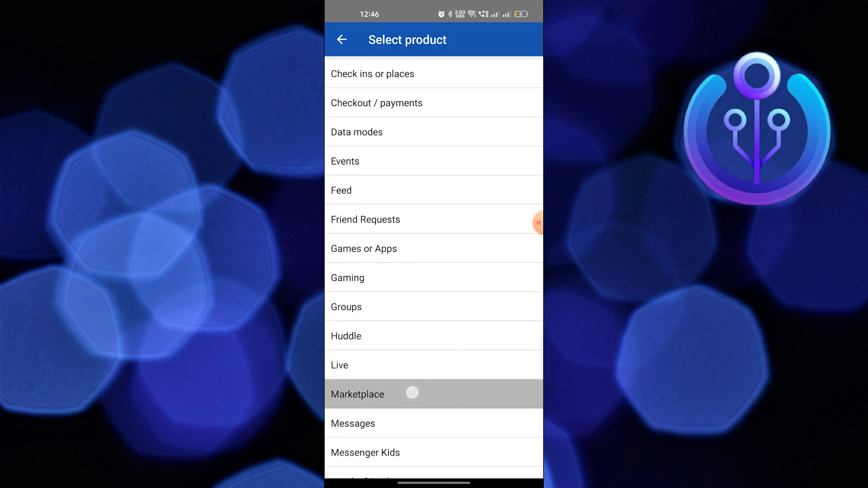
Select Marketplace as the product and focus the 'Describe the issue…' field
{"action": "left_click", "coordinate": [358, 394]}
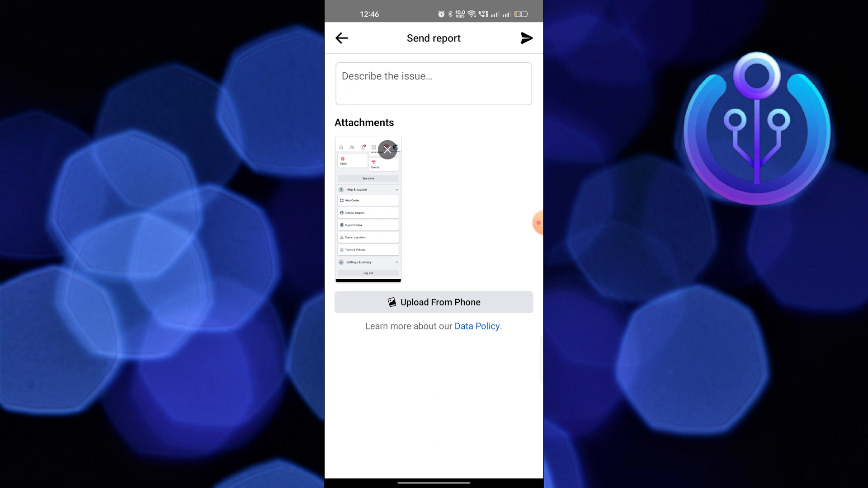
{"action": "left_click", "coordinate": [433, 84]}
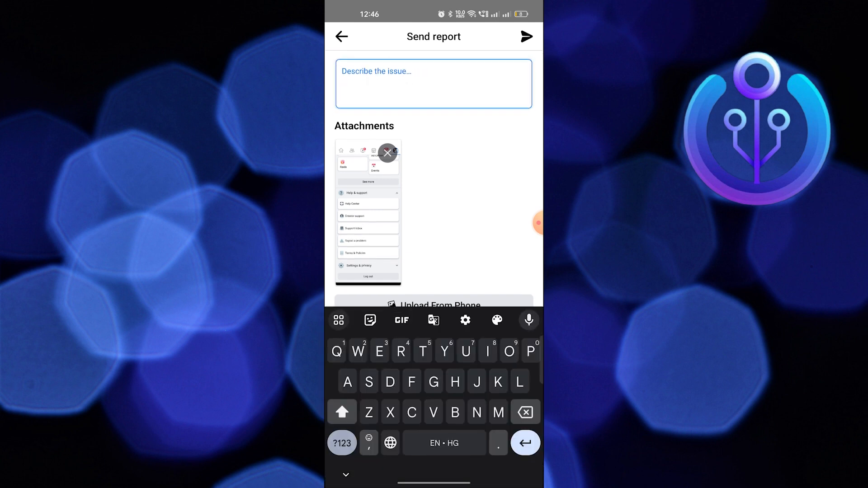